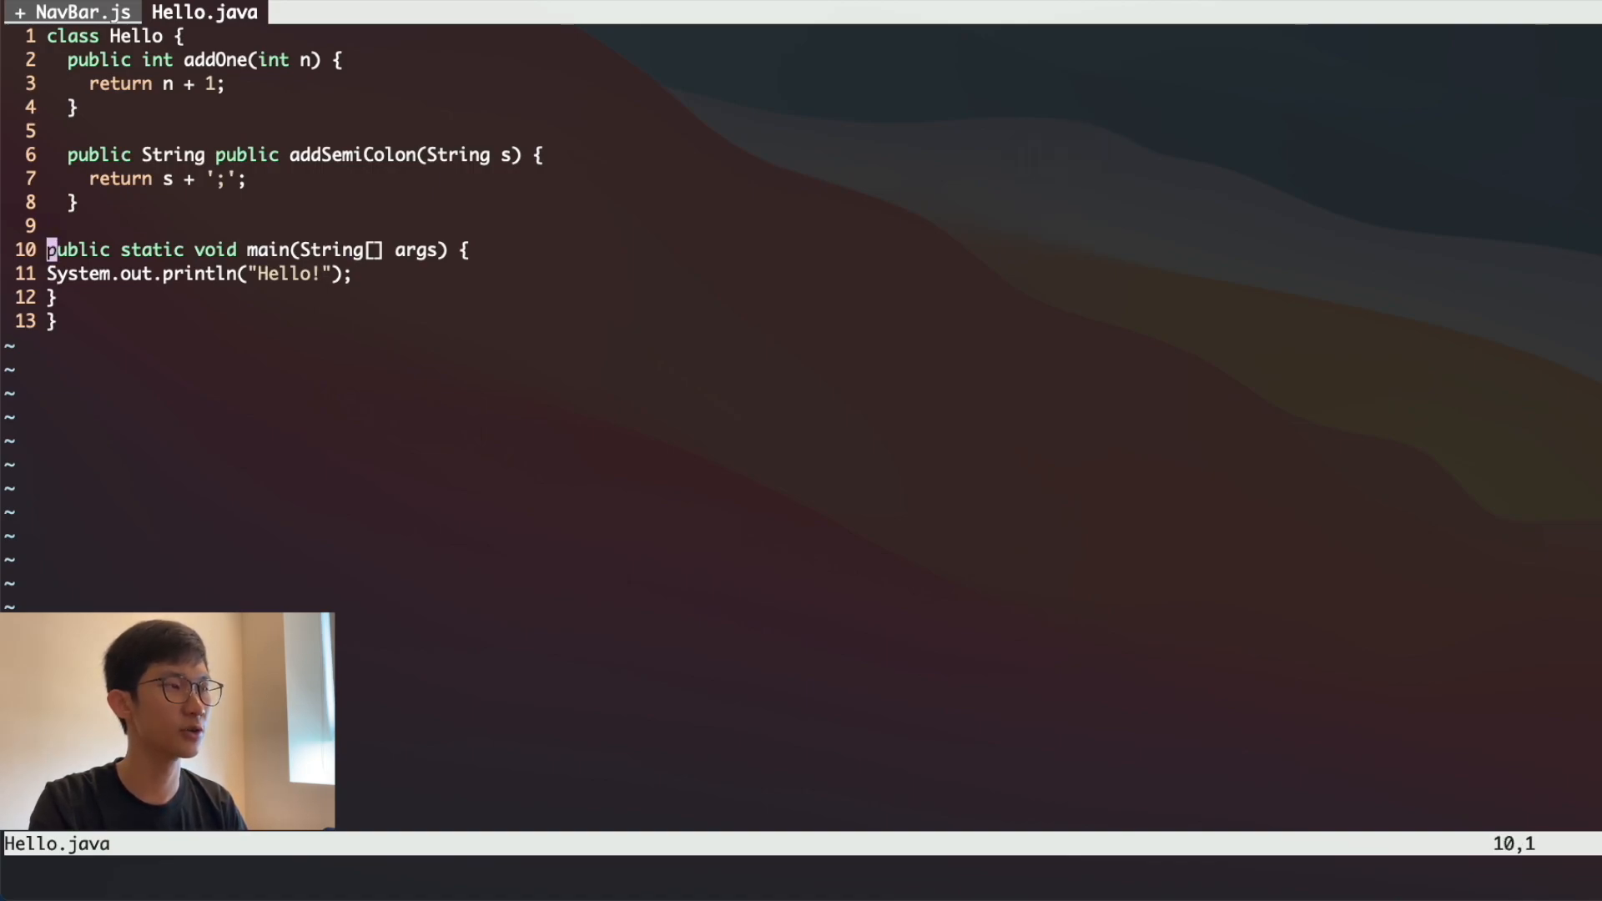
# Step: Re-indent the main method block so its body nests inside the class
pyautogui.press('i')
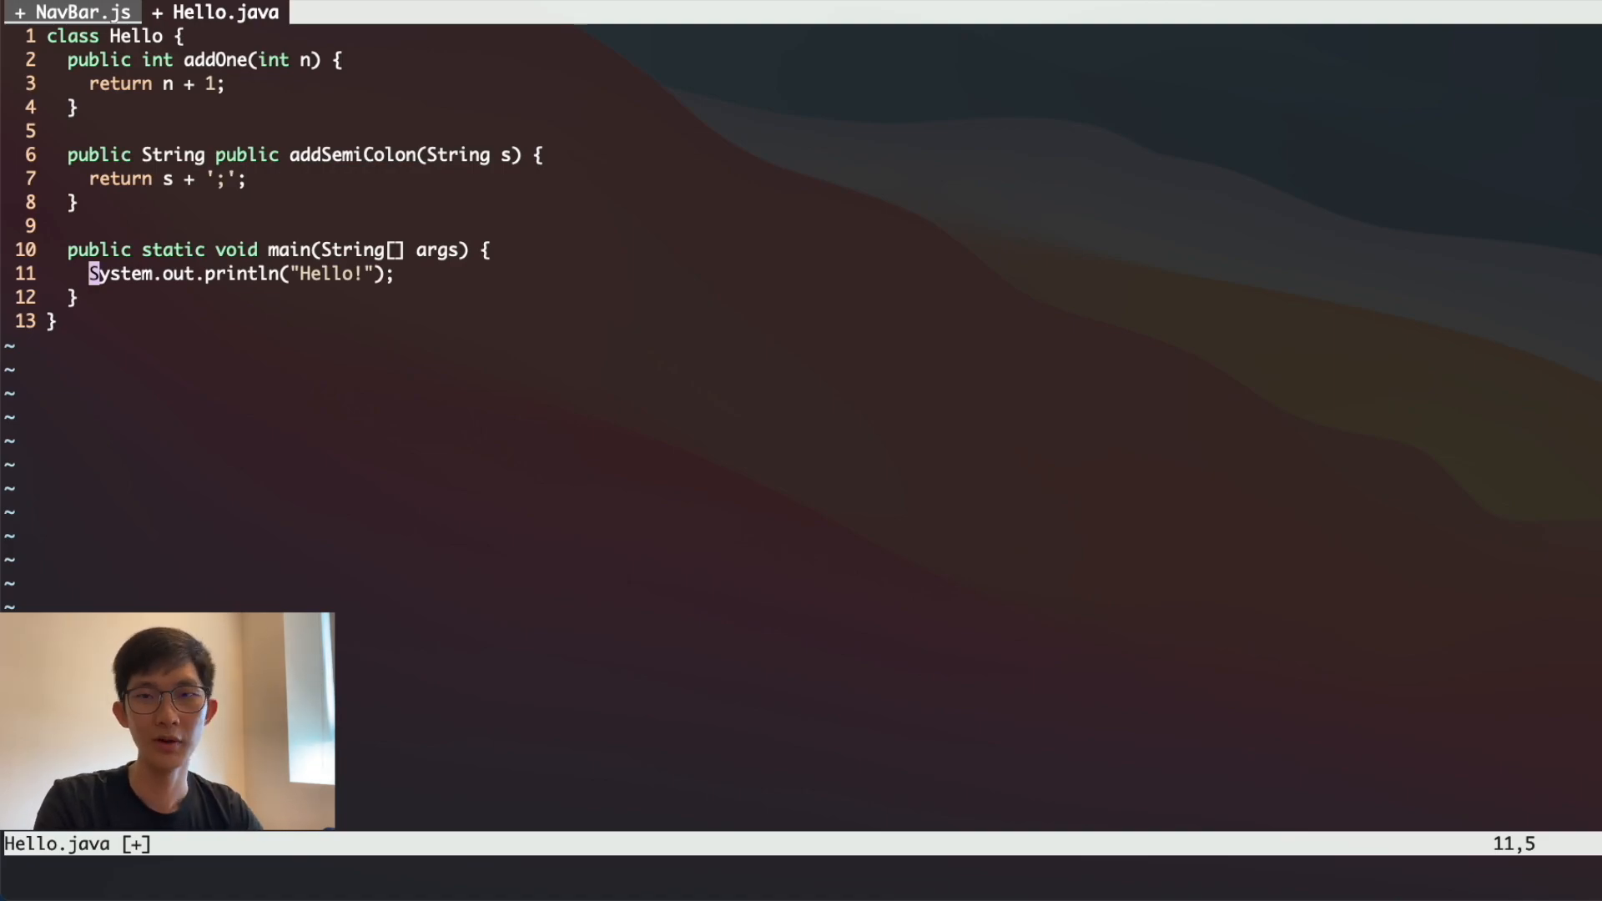
# Step: Undo the main-method indent, then re-indent the whole file with gg=G
pyautogui.press('u')
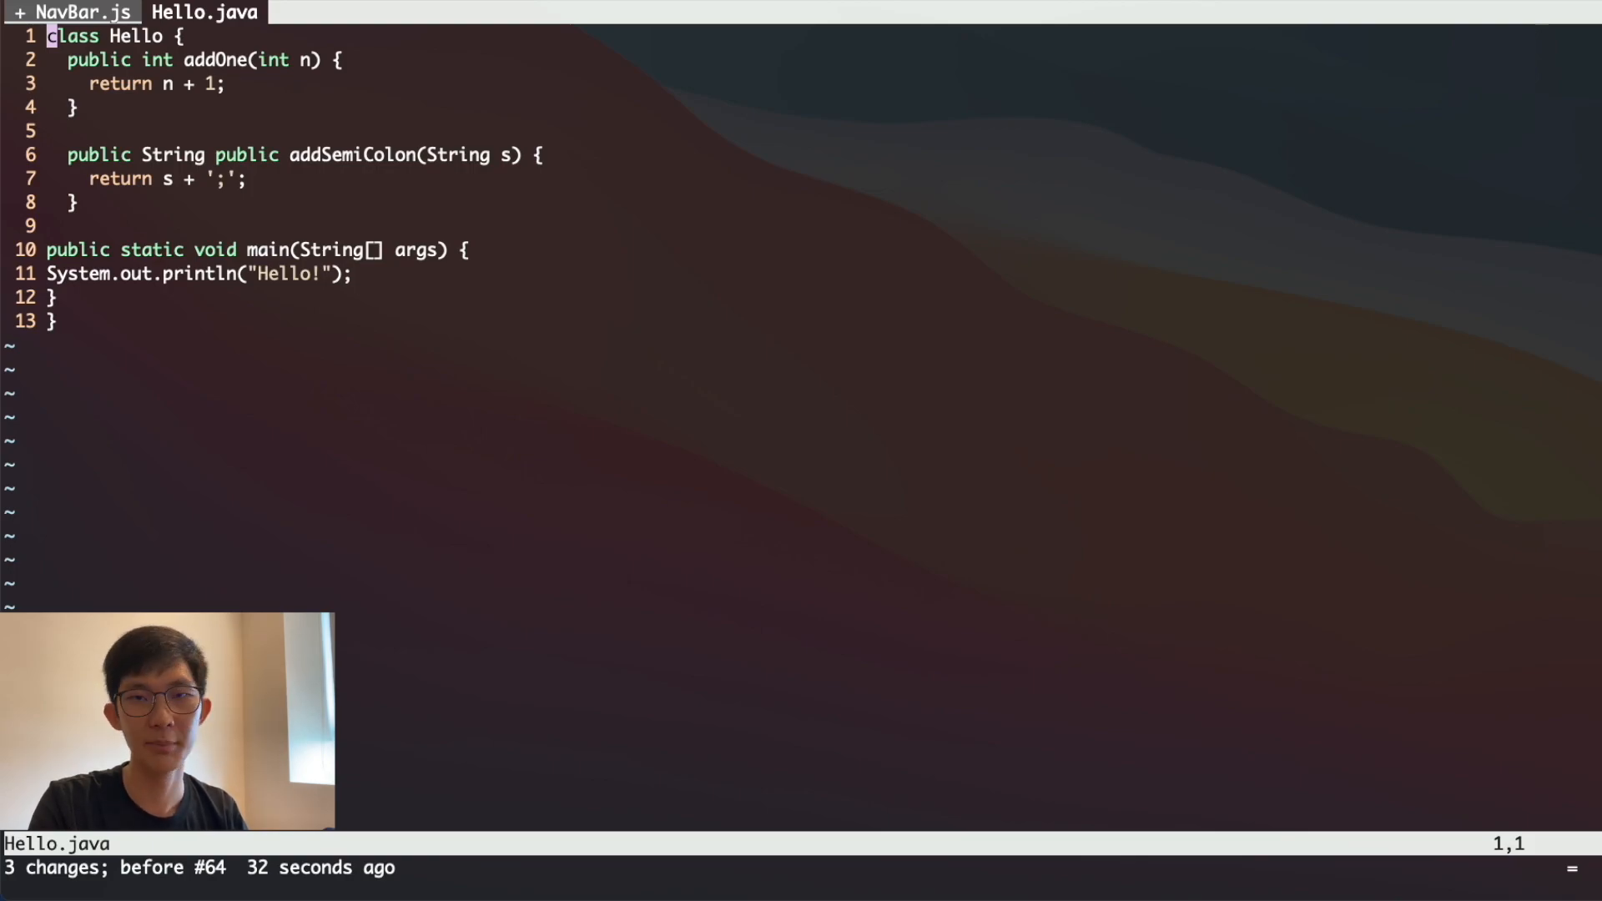
pyautogui.press('shift+g')
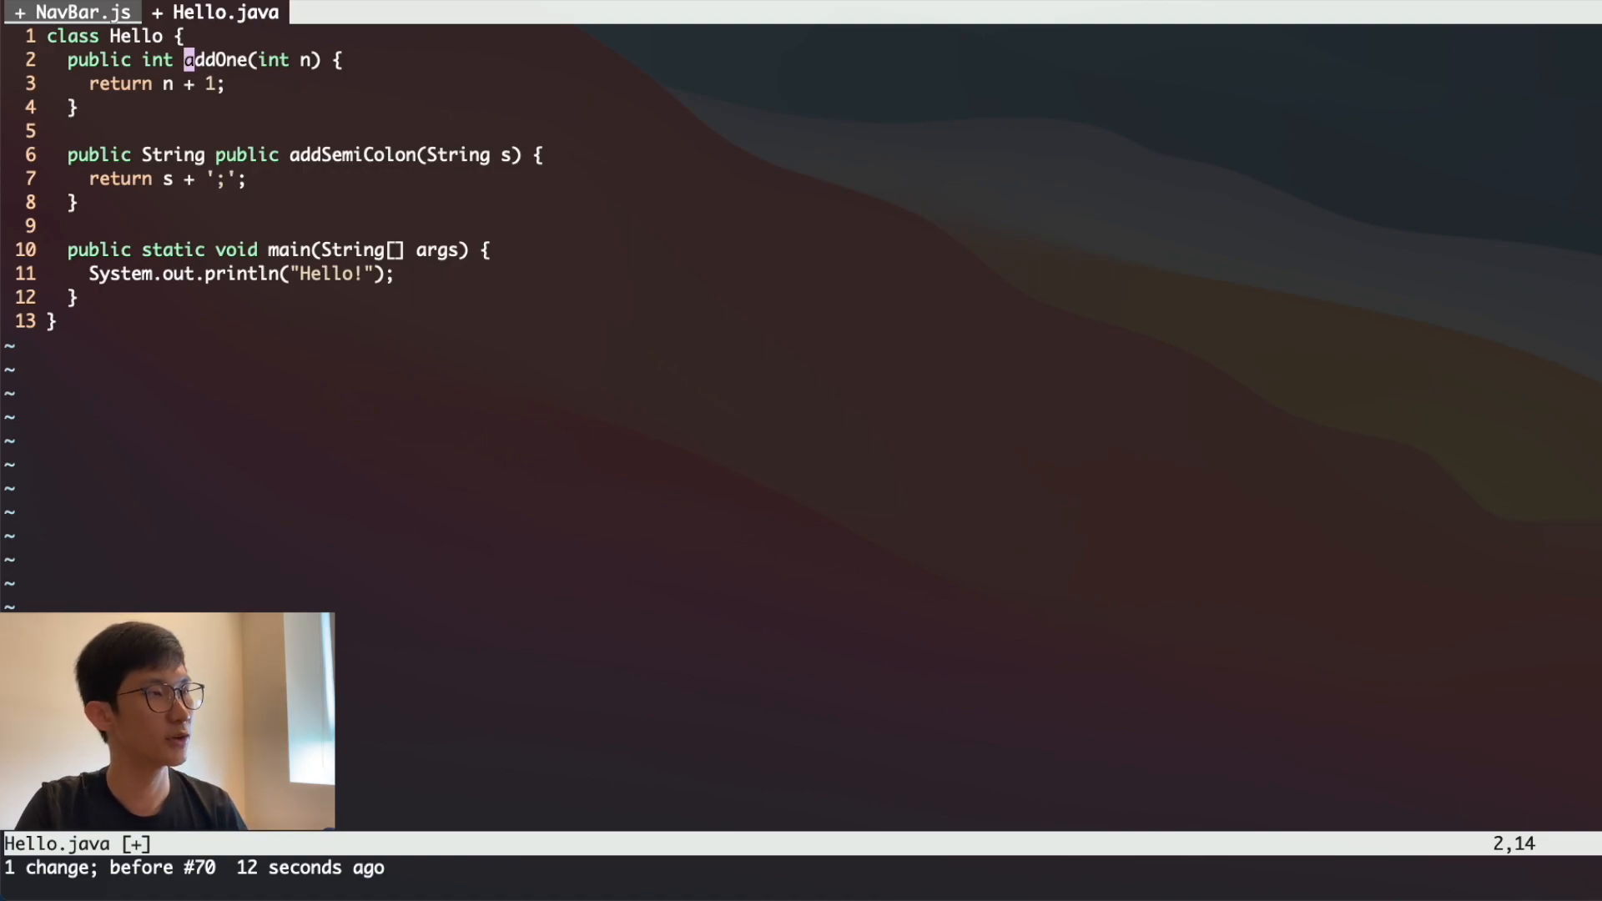
pyautogui.press('d')
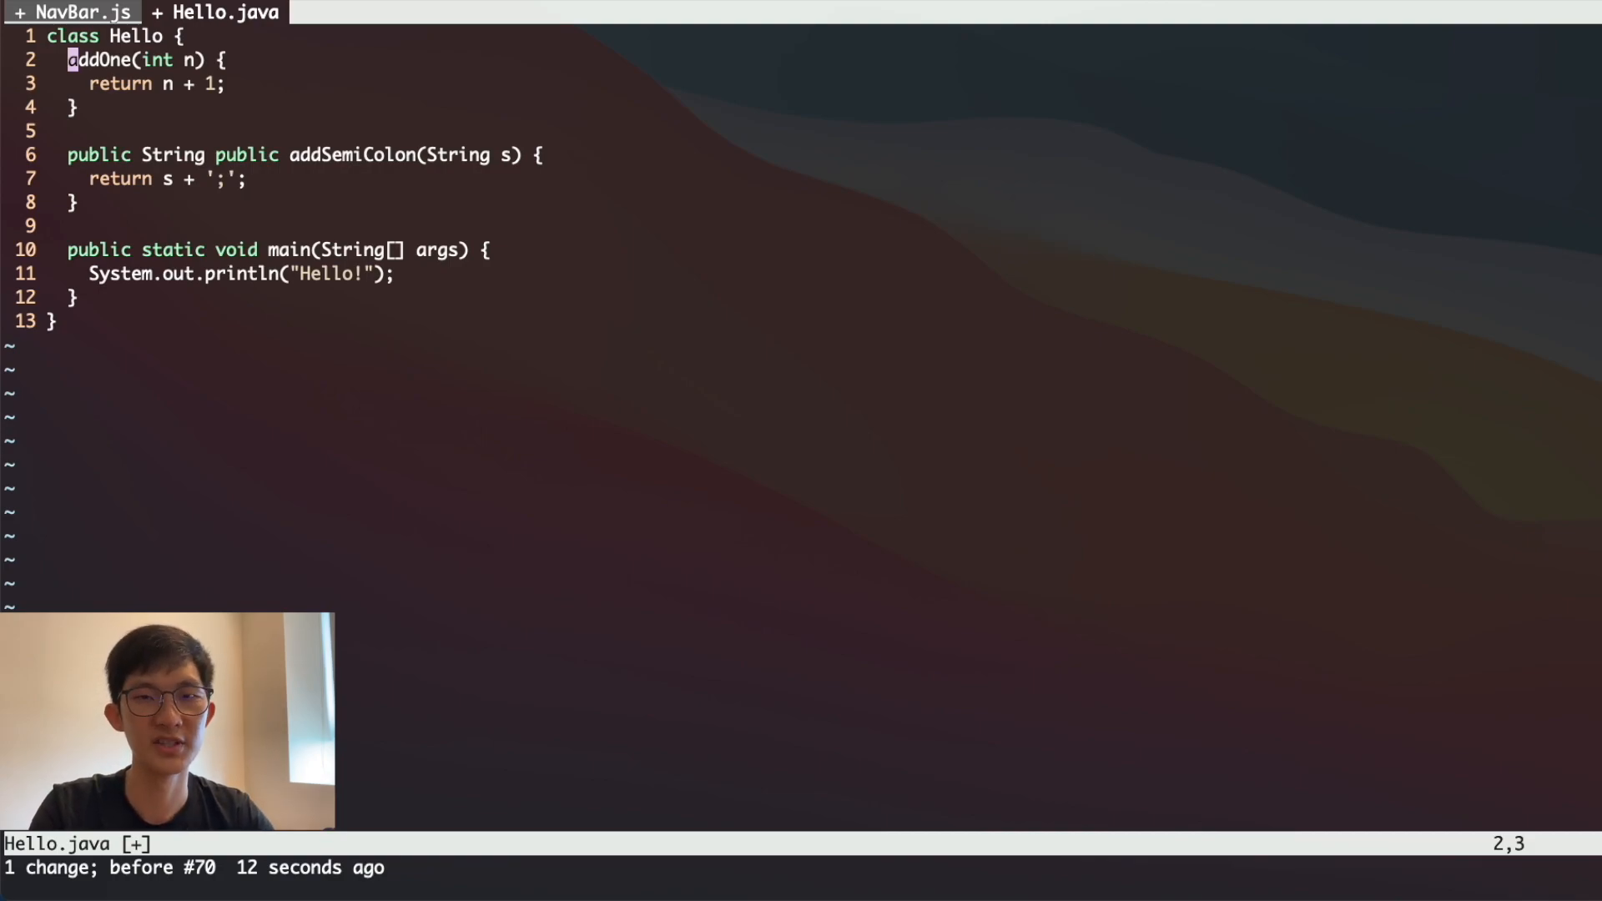
pyautogui.write('public int')
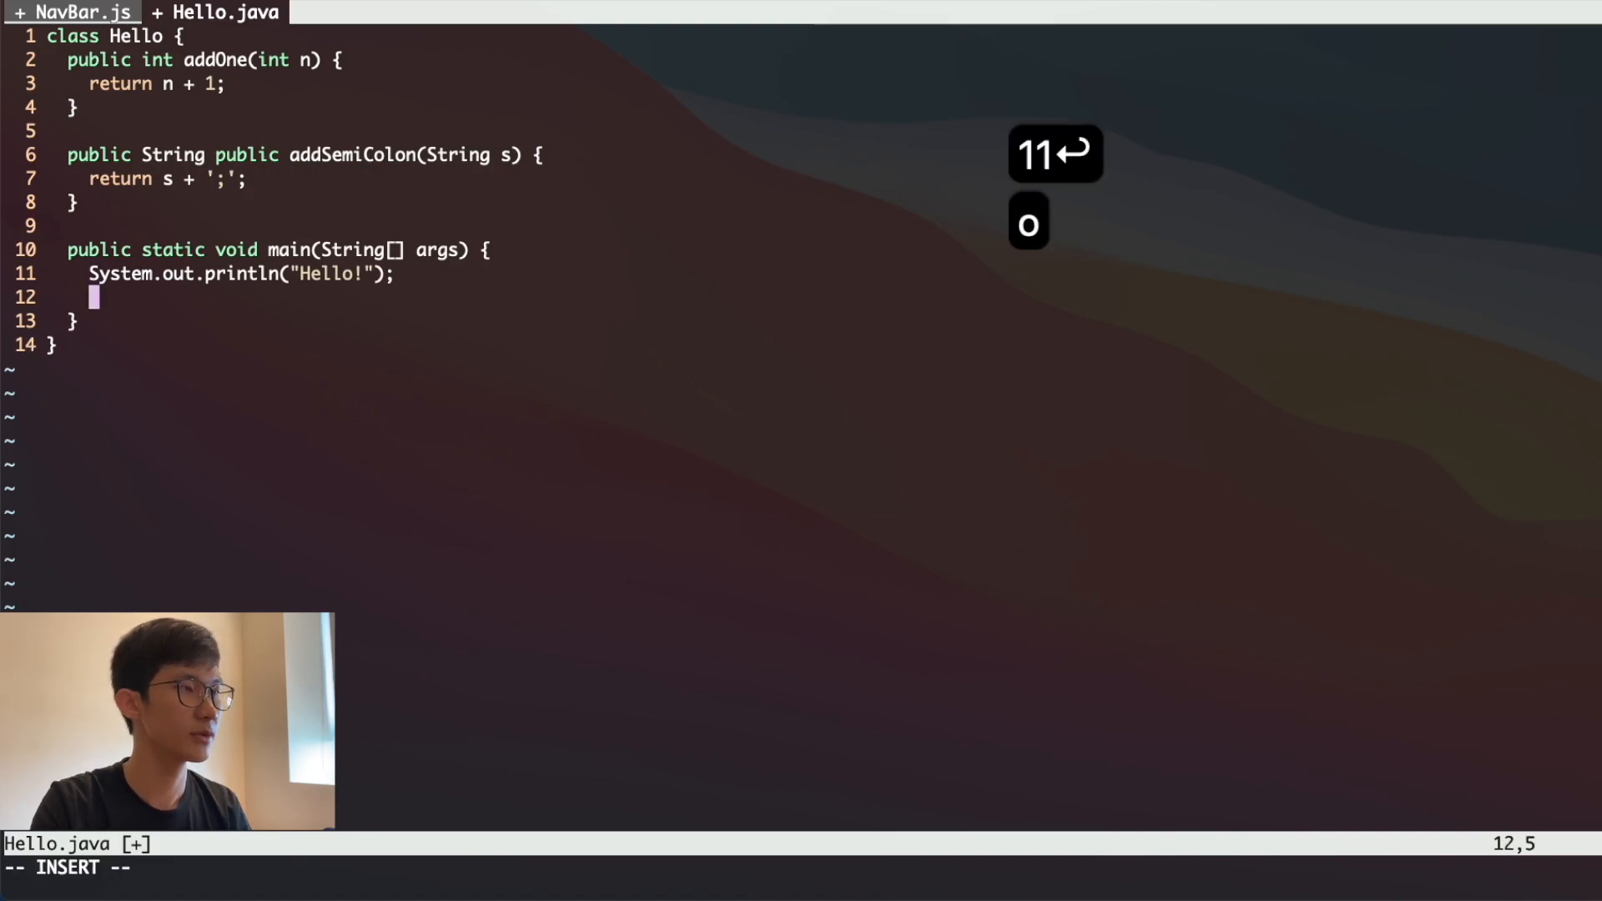
# Step: Add an 'int Systematic;' declaration below the println, using Ctrl-N completion
pyautogui.write('S')
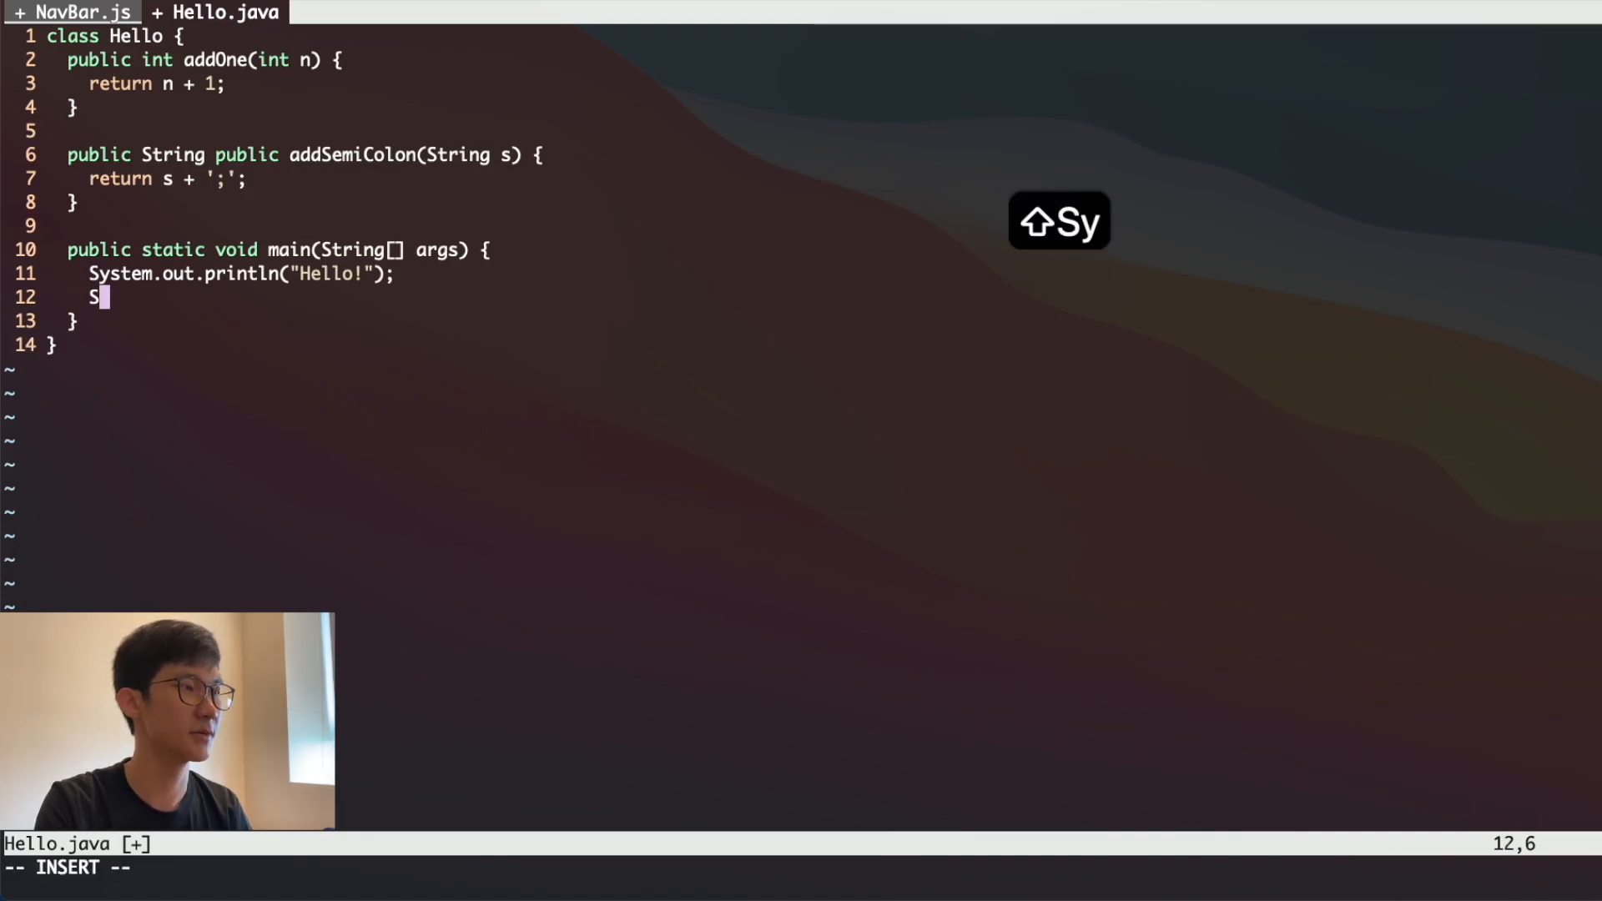
pyautogui.write('yst')
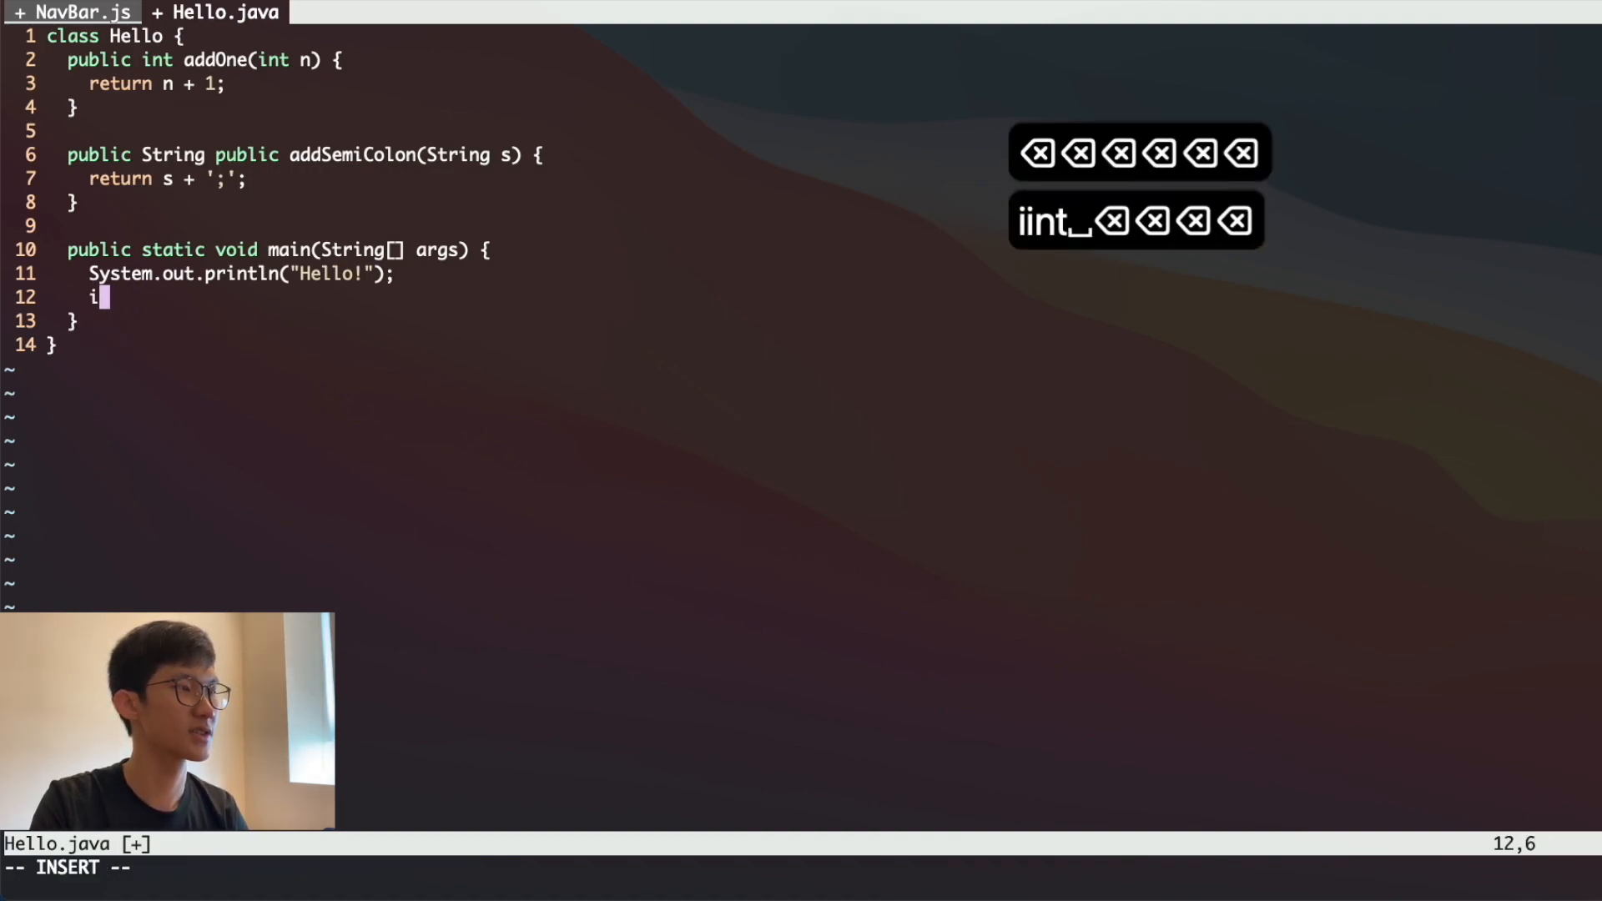
pyautogui.write('nt Systemati')
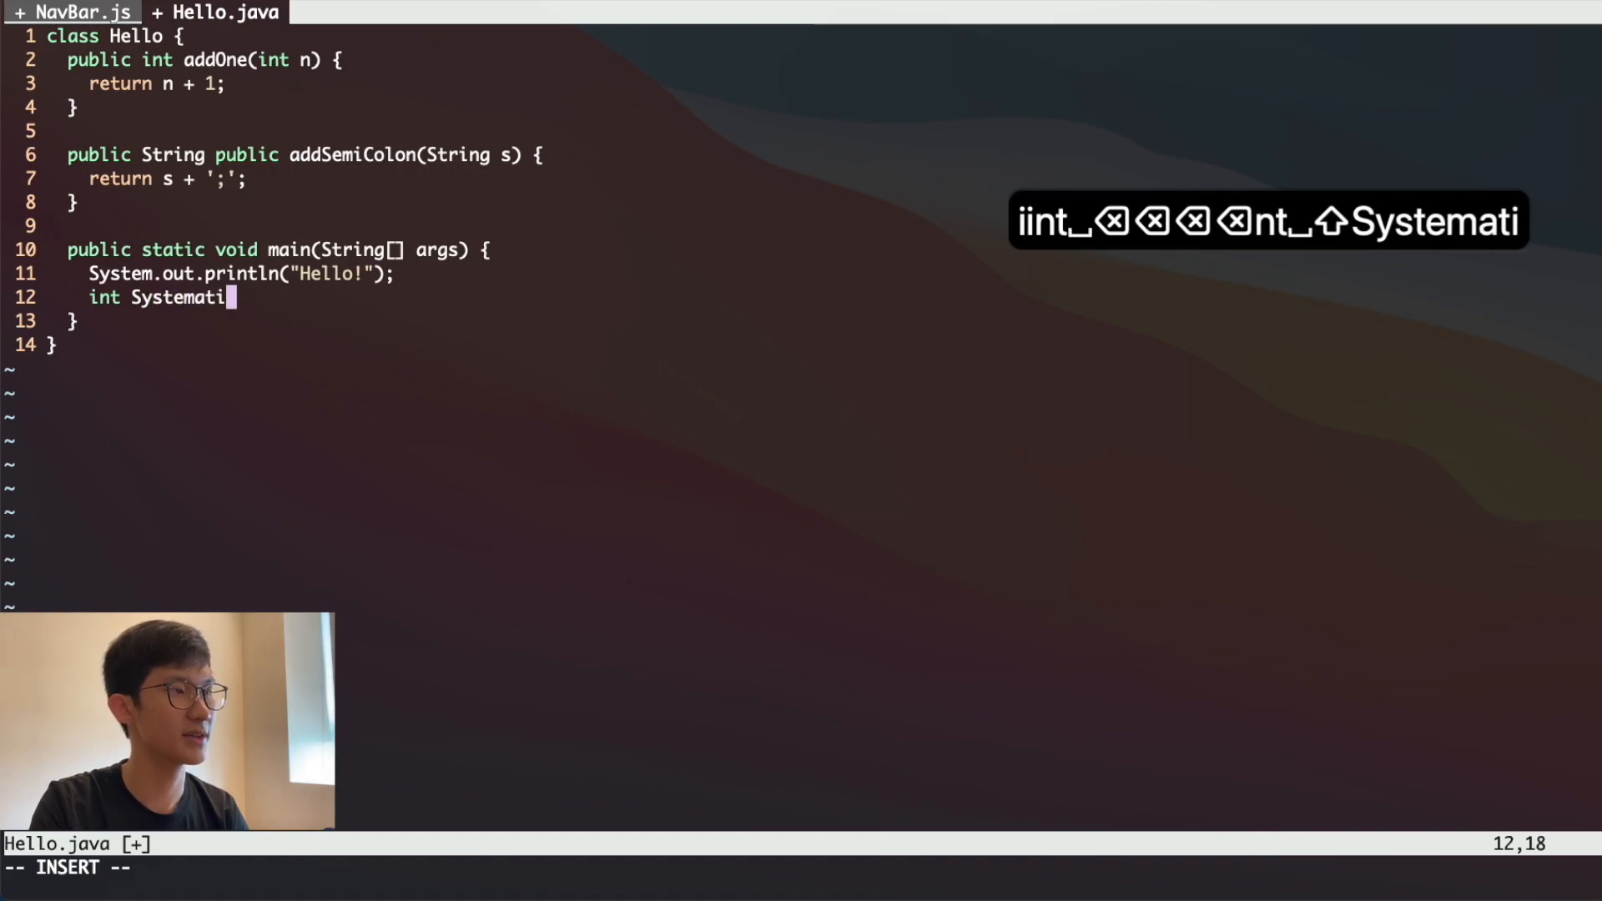
pyautogui.write('c;')
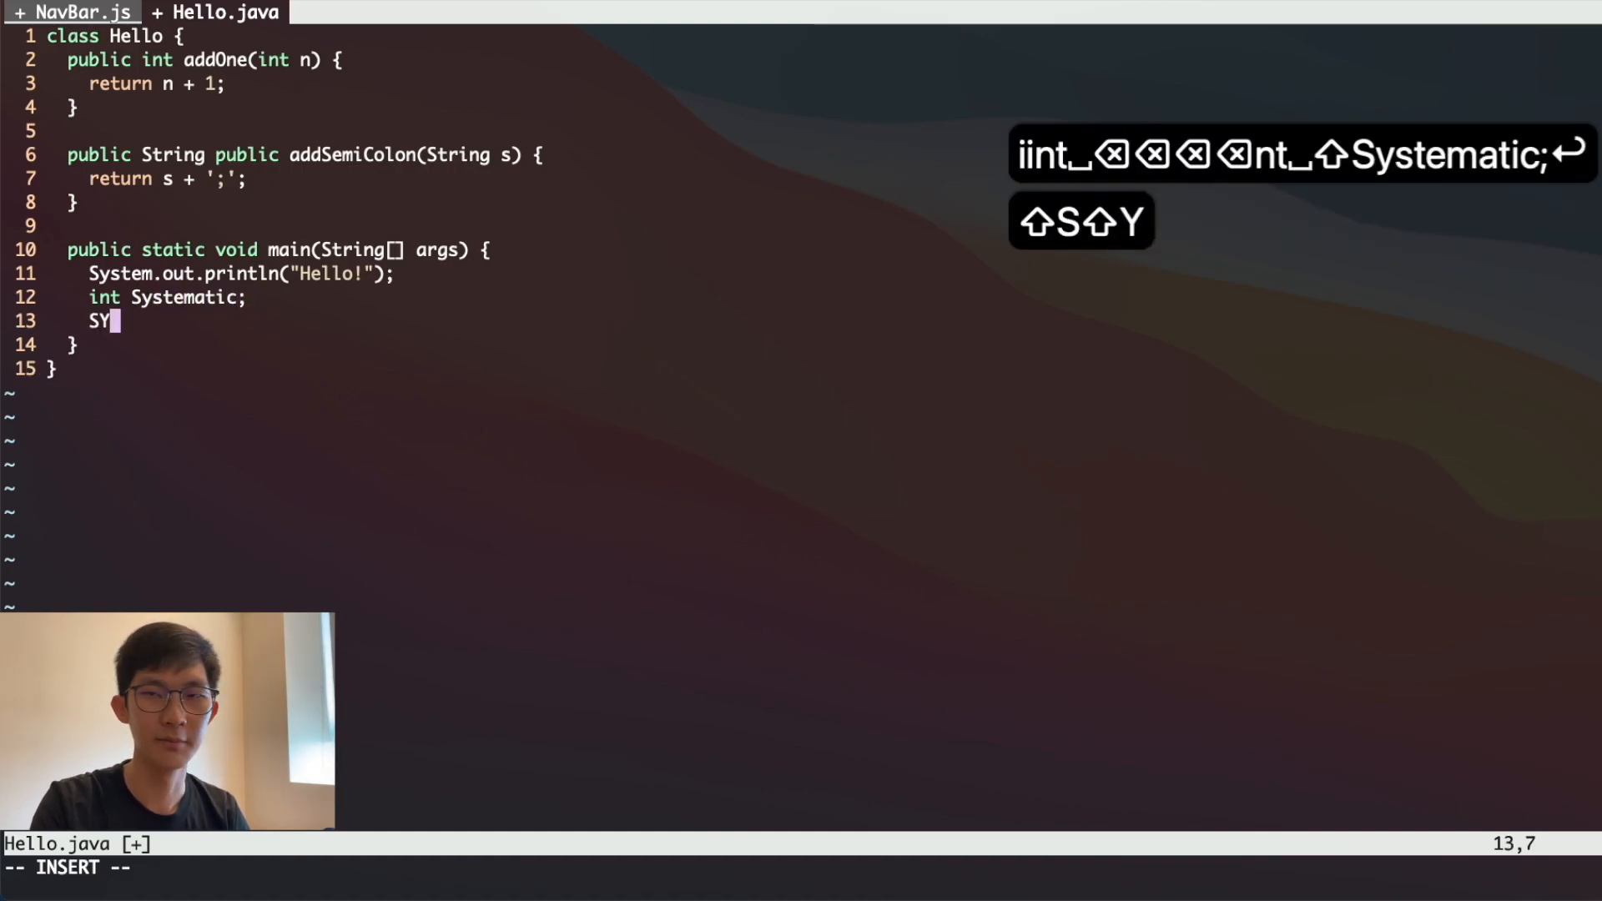
# Step: Add a bare 'System' line and start another System line beneath it
pyautogui.write('ystem;')
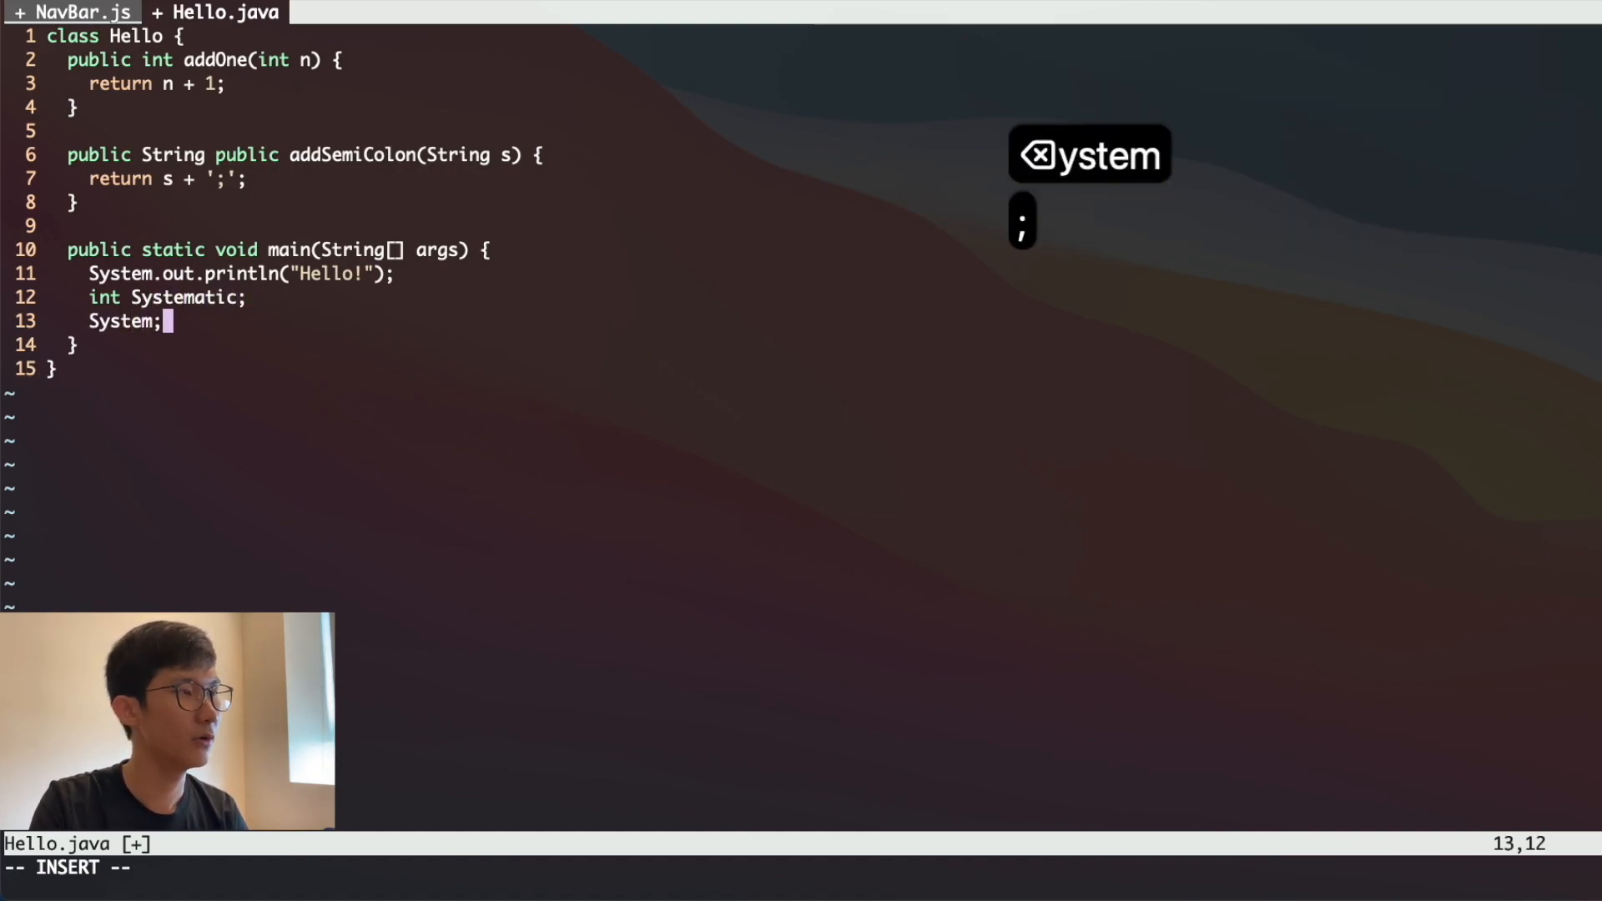
pyautogui.press('Enter')
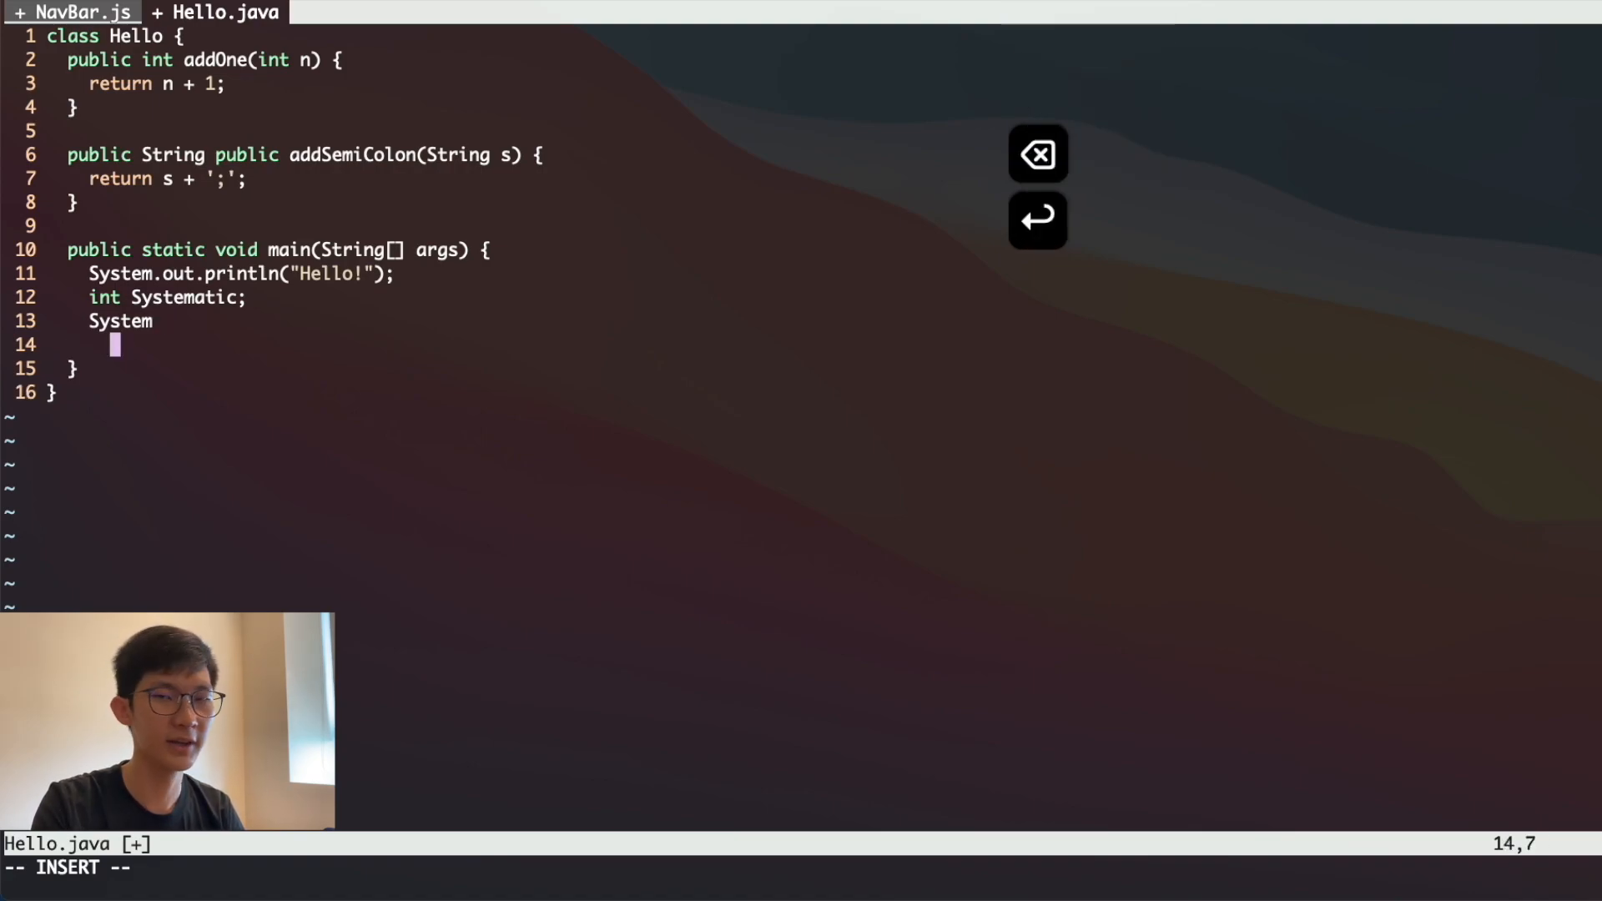
pyautogui.write('System')
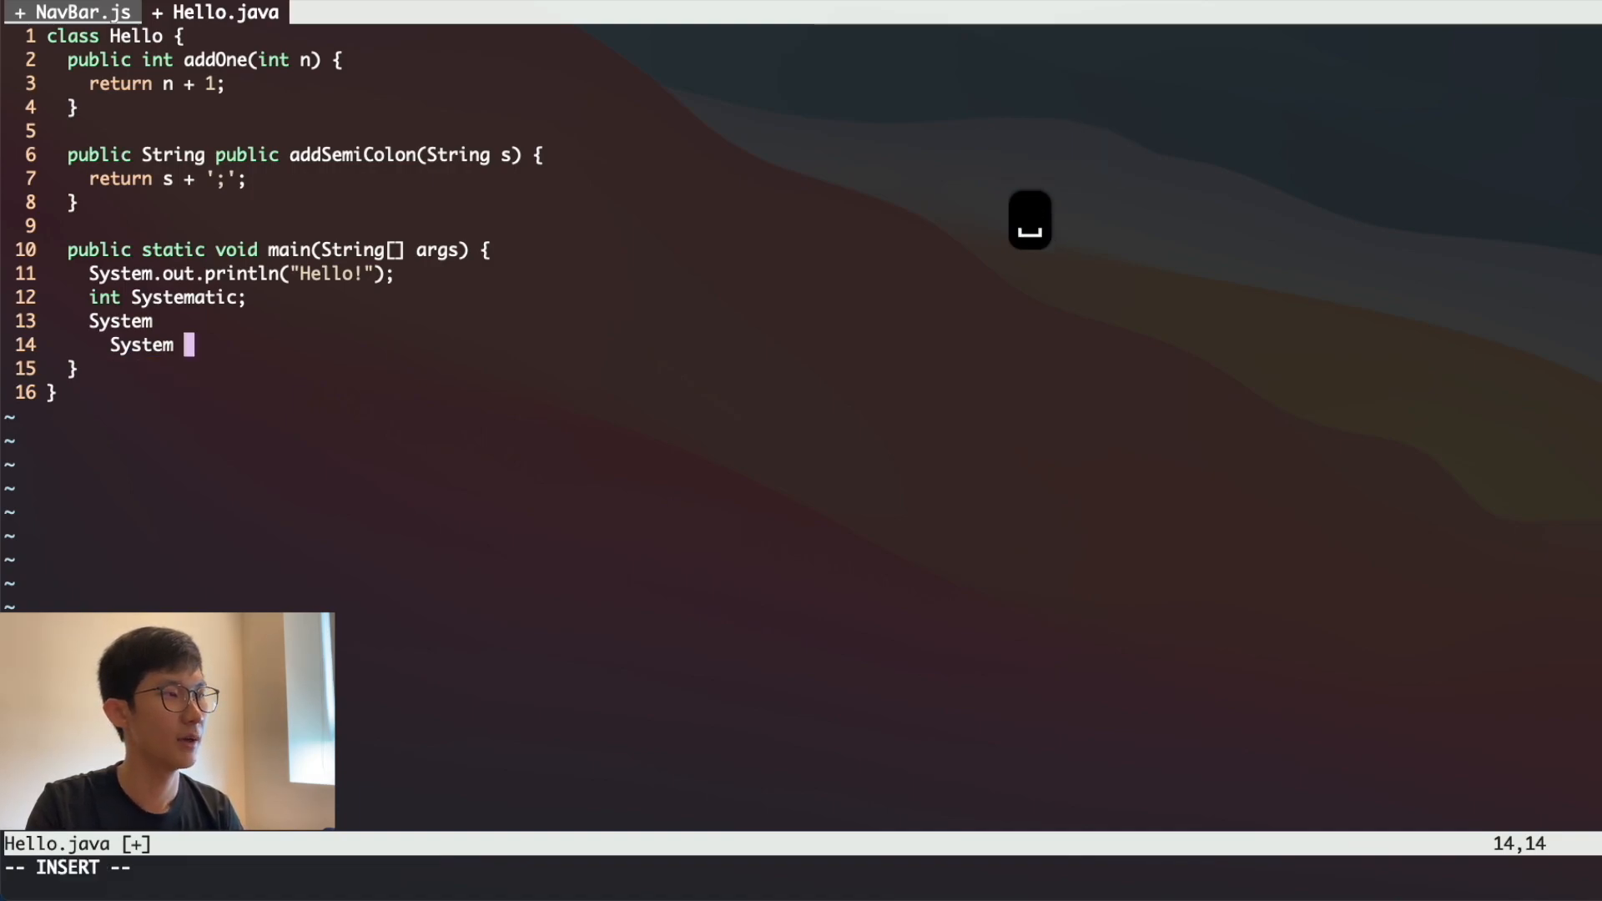
# Step: Add further Systematic and System lines inside main via completion
pyautogui.write('Systematic')
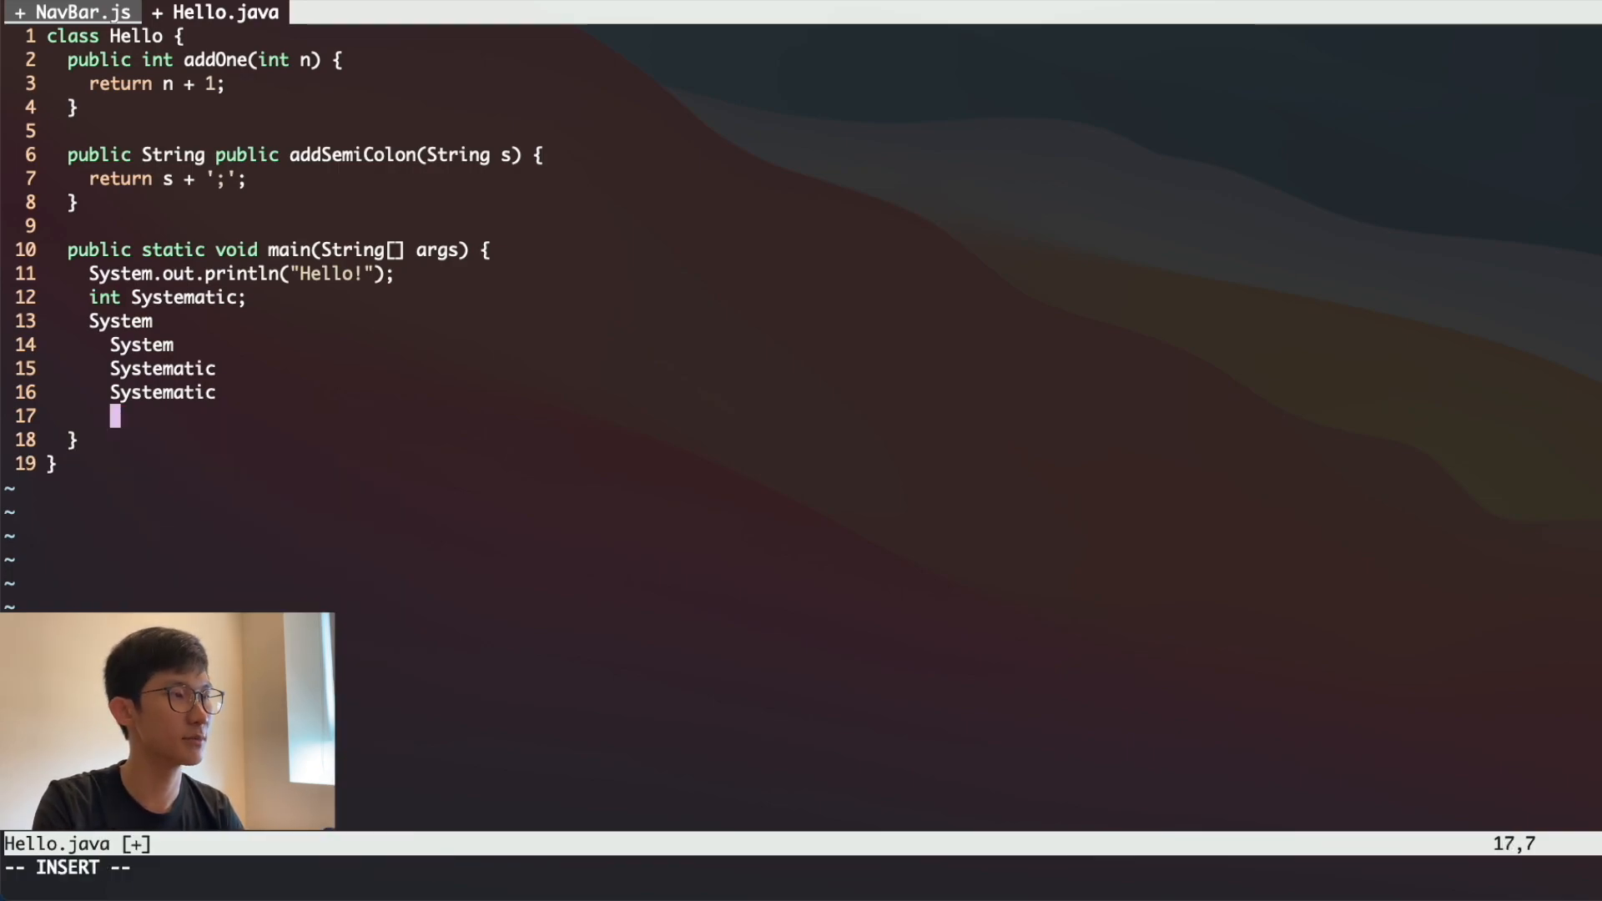
pyautogui.write('System')
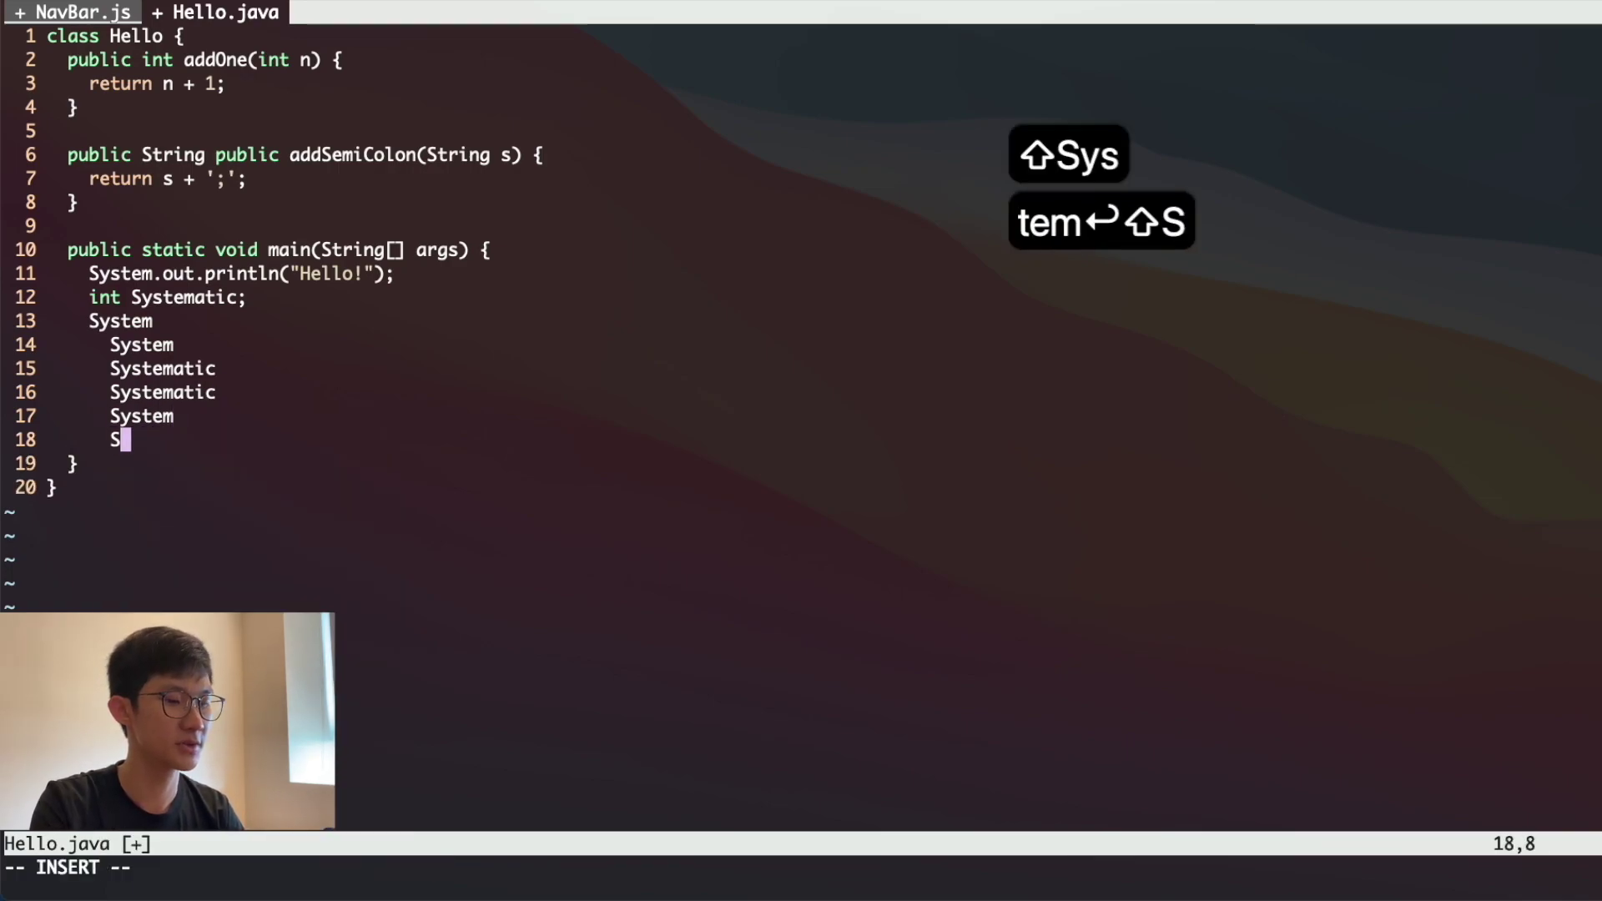
pyautogui.write('ystematic')
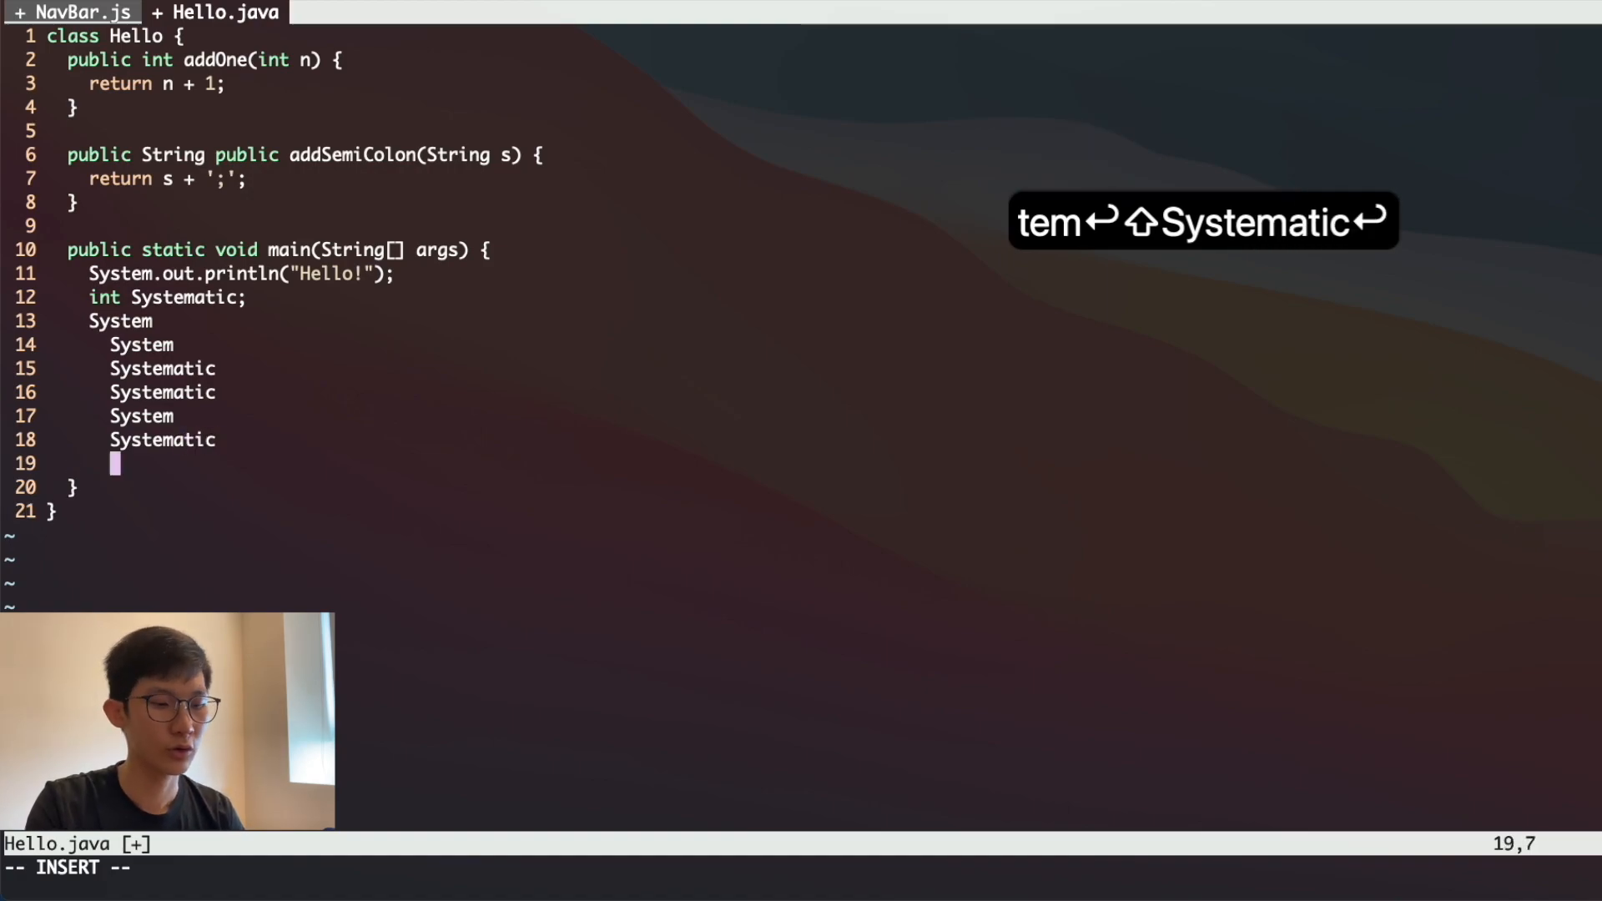
pyautogui.write('Sys')
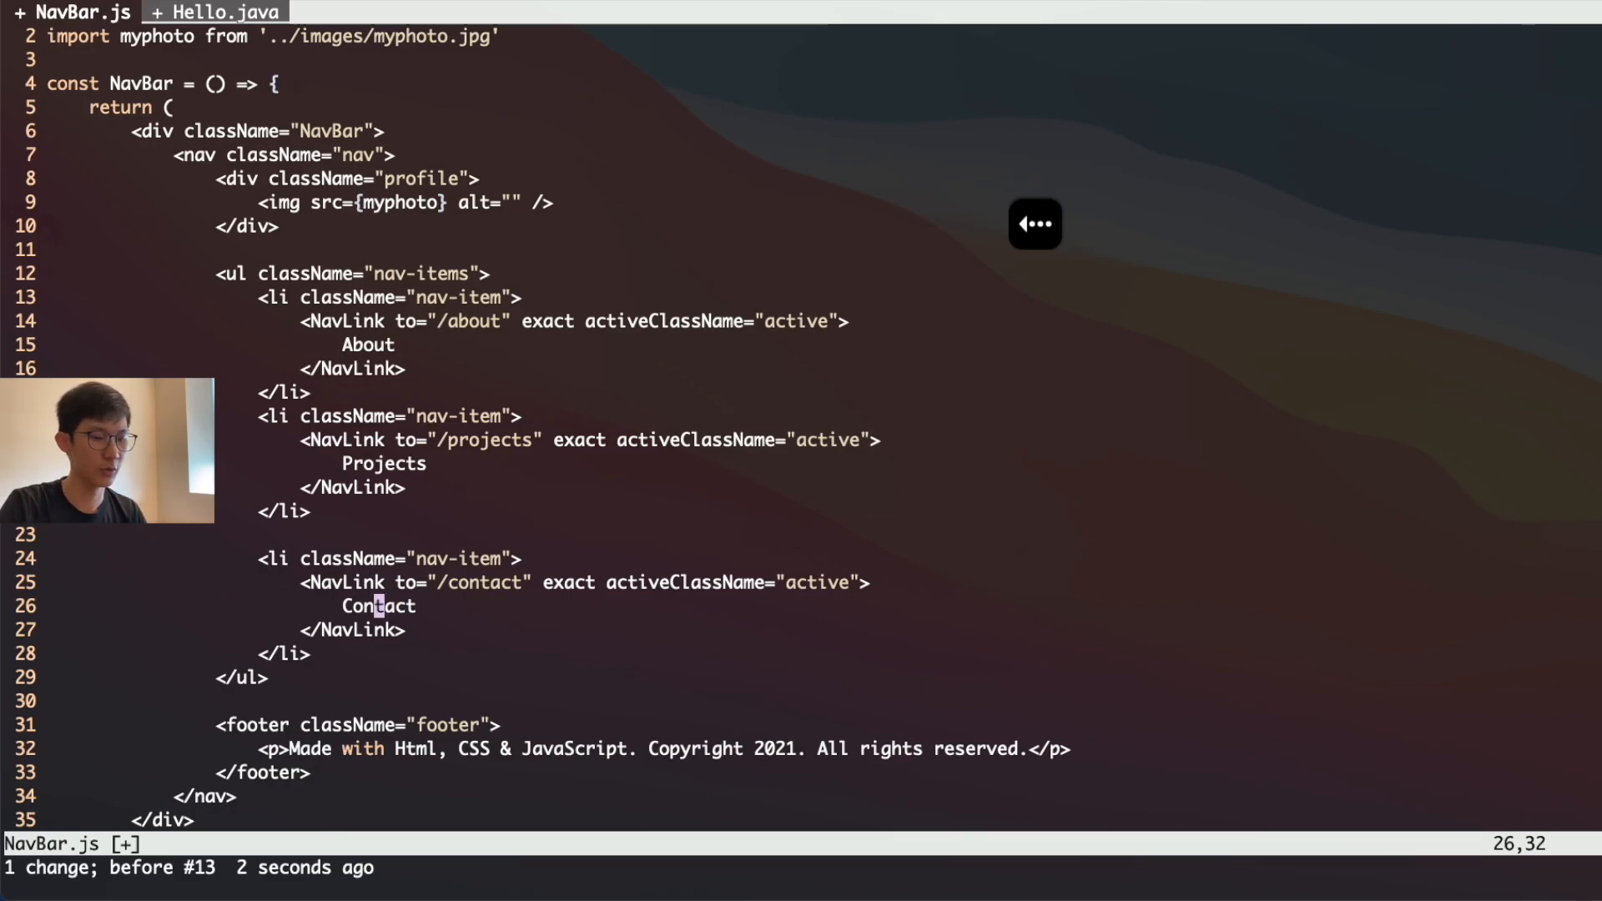
# Step: In NavBar.js, change the inner word on the Contact nav link with ciw, retyping 'Contact'
pyautogui.write('ciw')
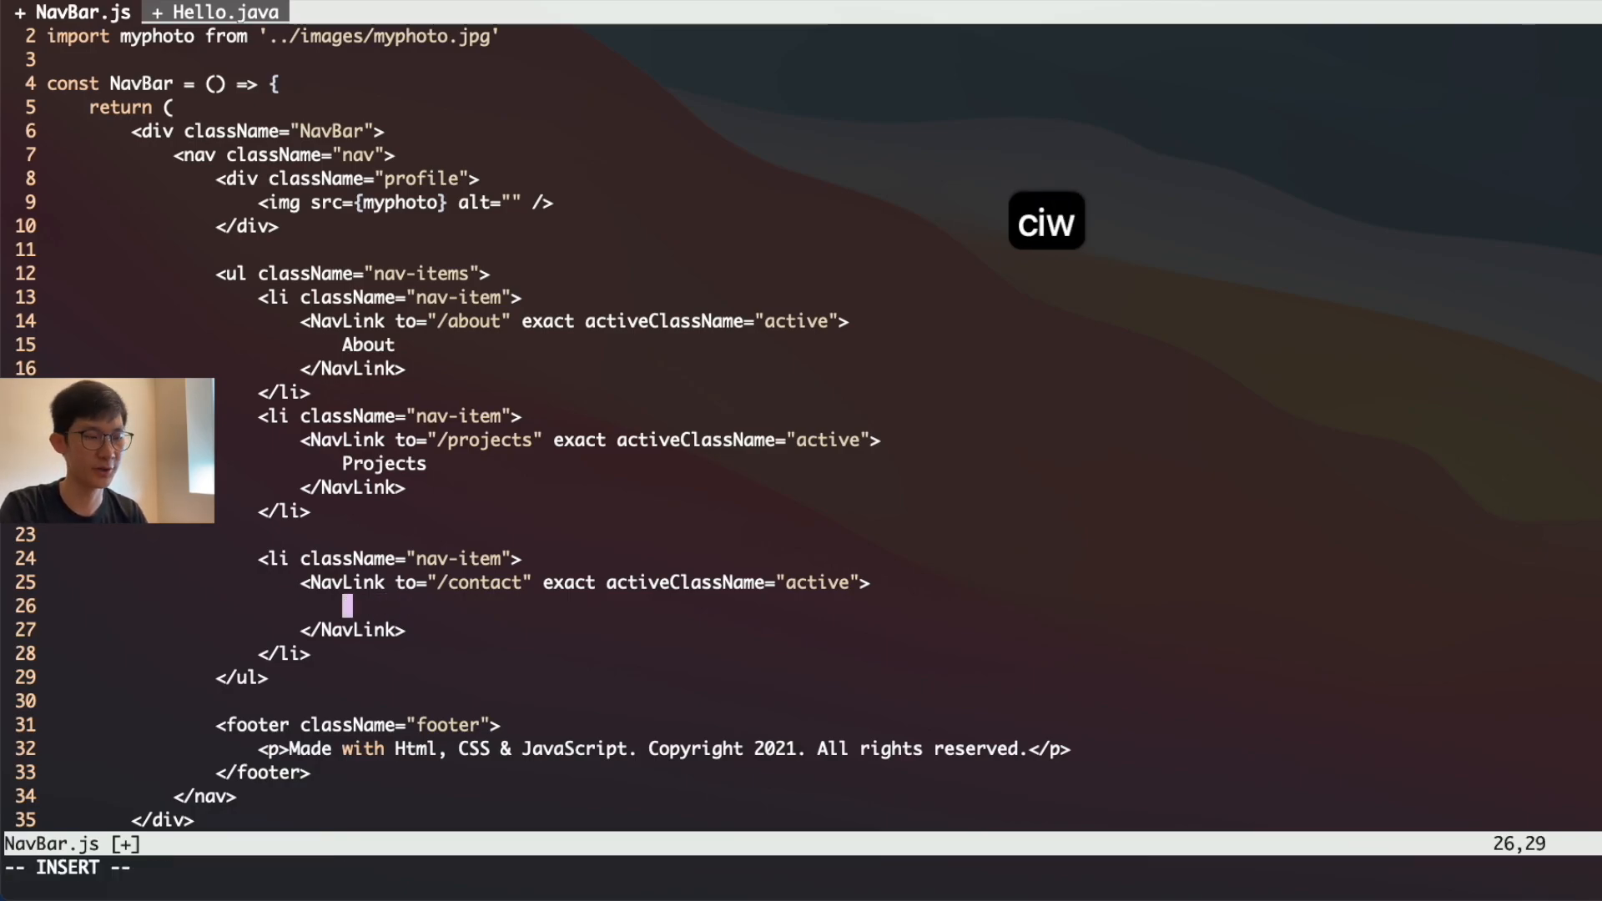
pyautogui.write('Contact')
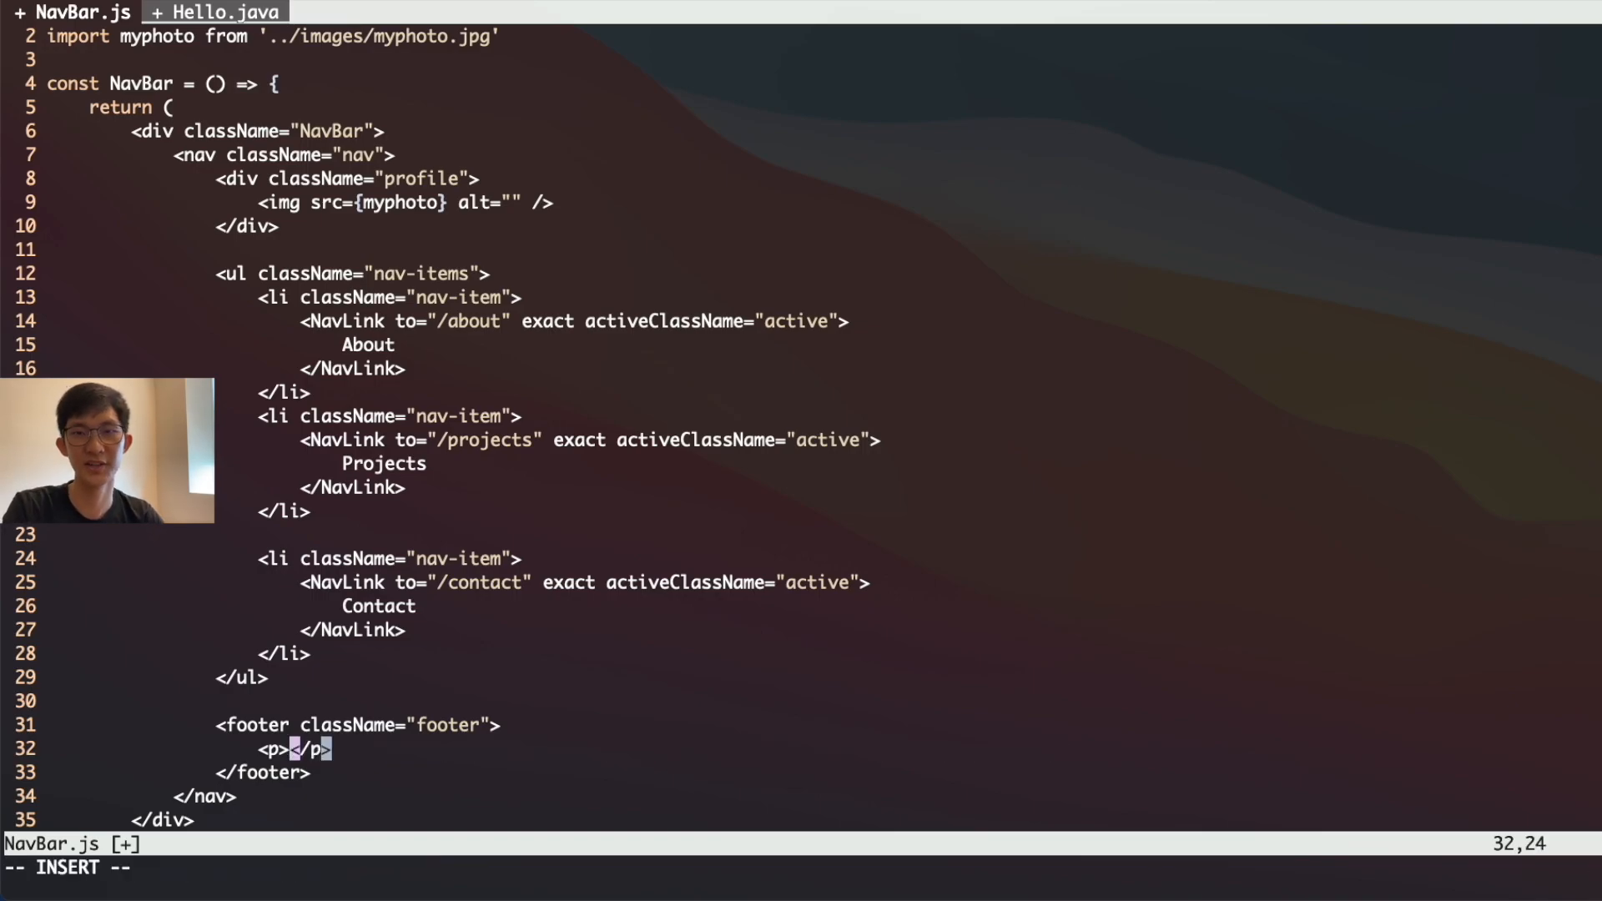
# Step: Replace the footer <p> text via cit, ending with the placeholder 'aheuiofh'
pyautogui.write('Made with Html, CSS & JavaScript. Copyright 2021. All rights reserved.')
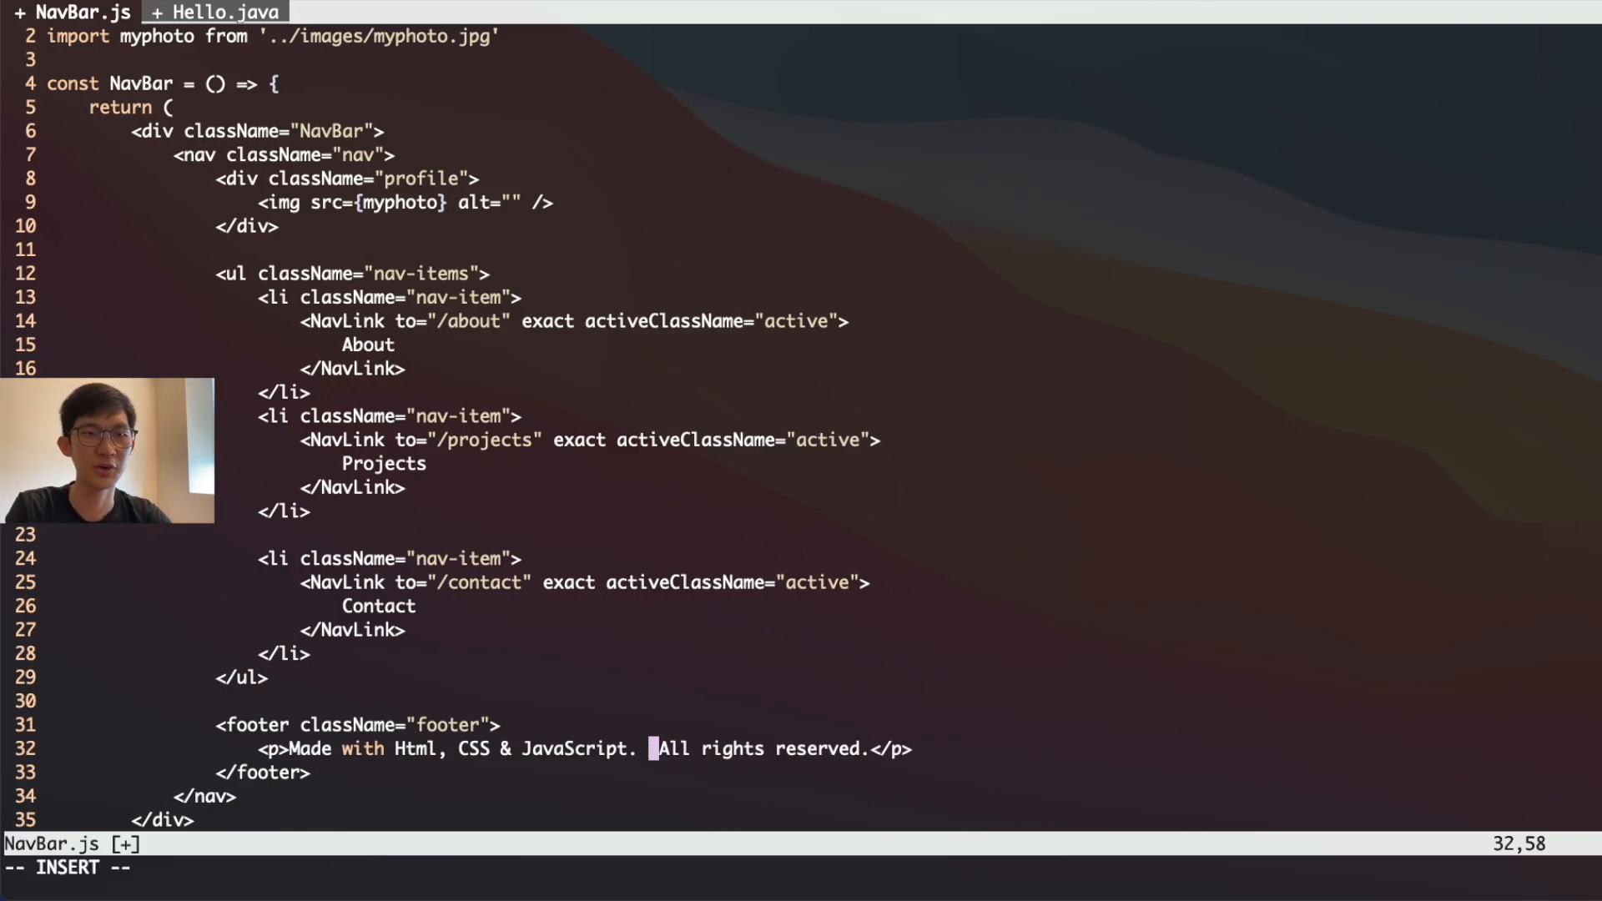
pyautogui.write('aheuiofh')
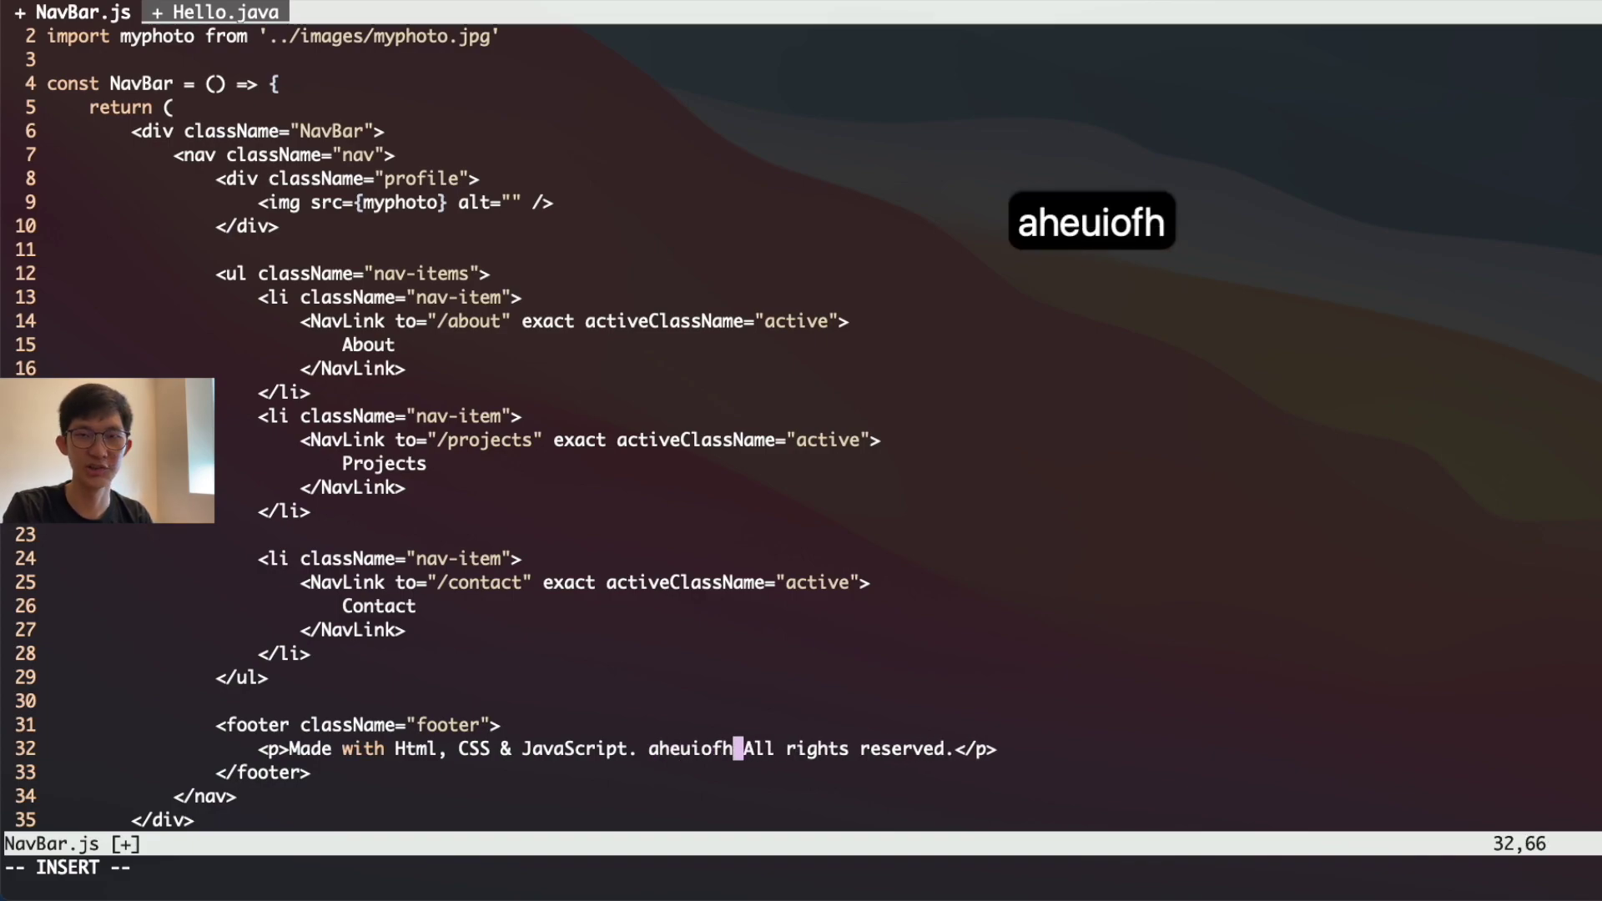